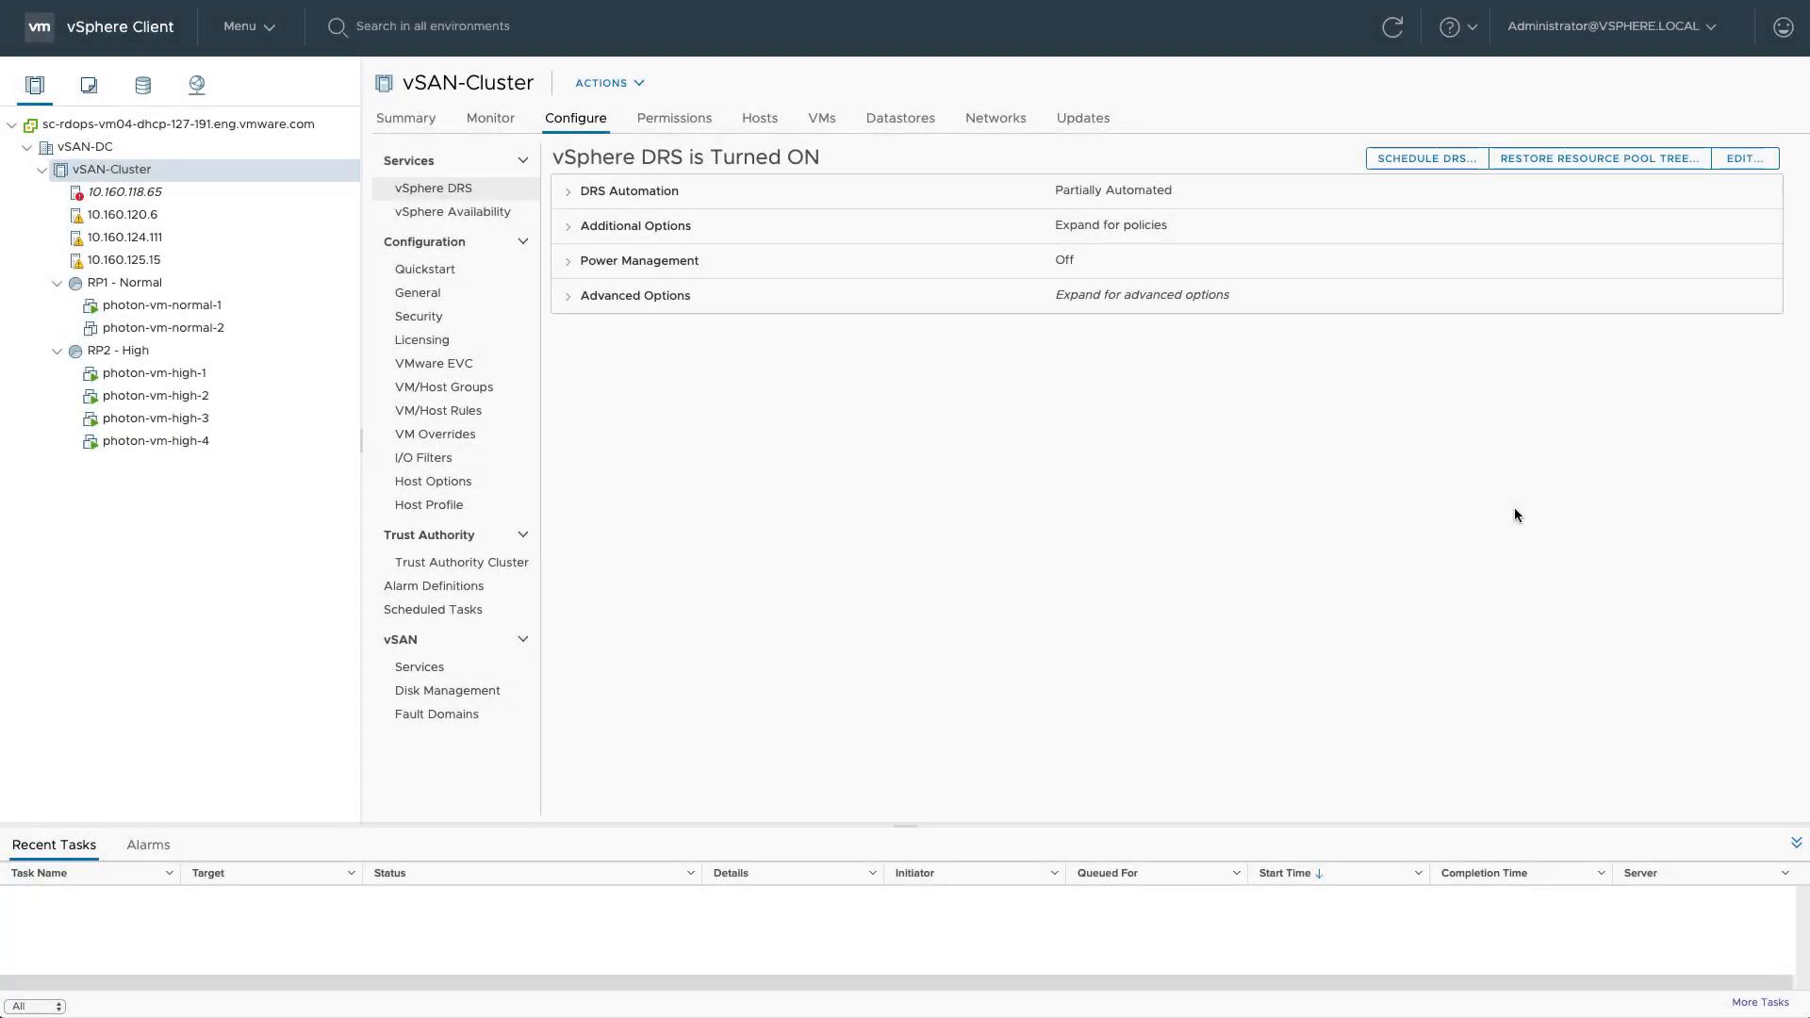
mouse_move(418, 316)
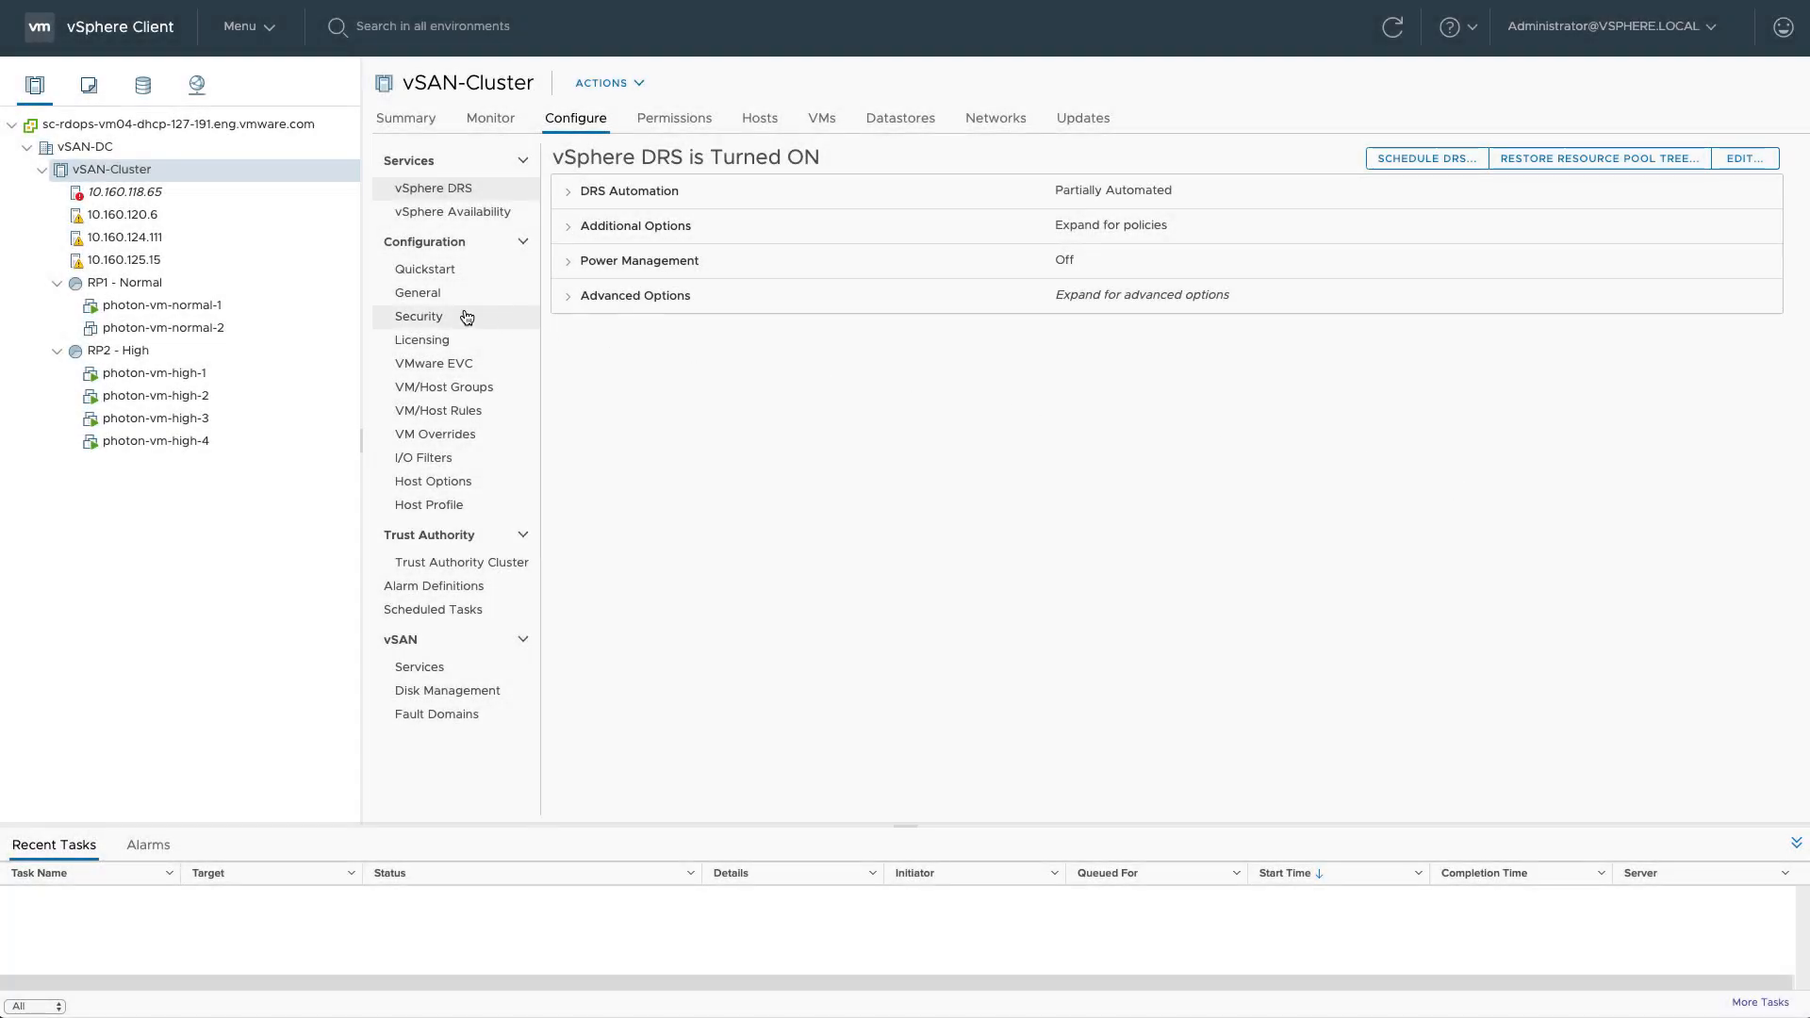
Select the RP1 - Normal resource pool to view its Normal CPU and memory shares
click(127, 283)
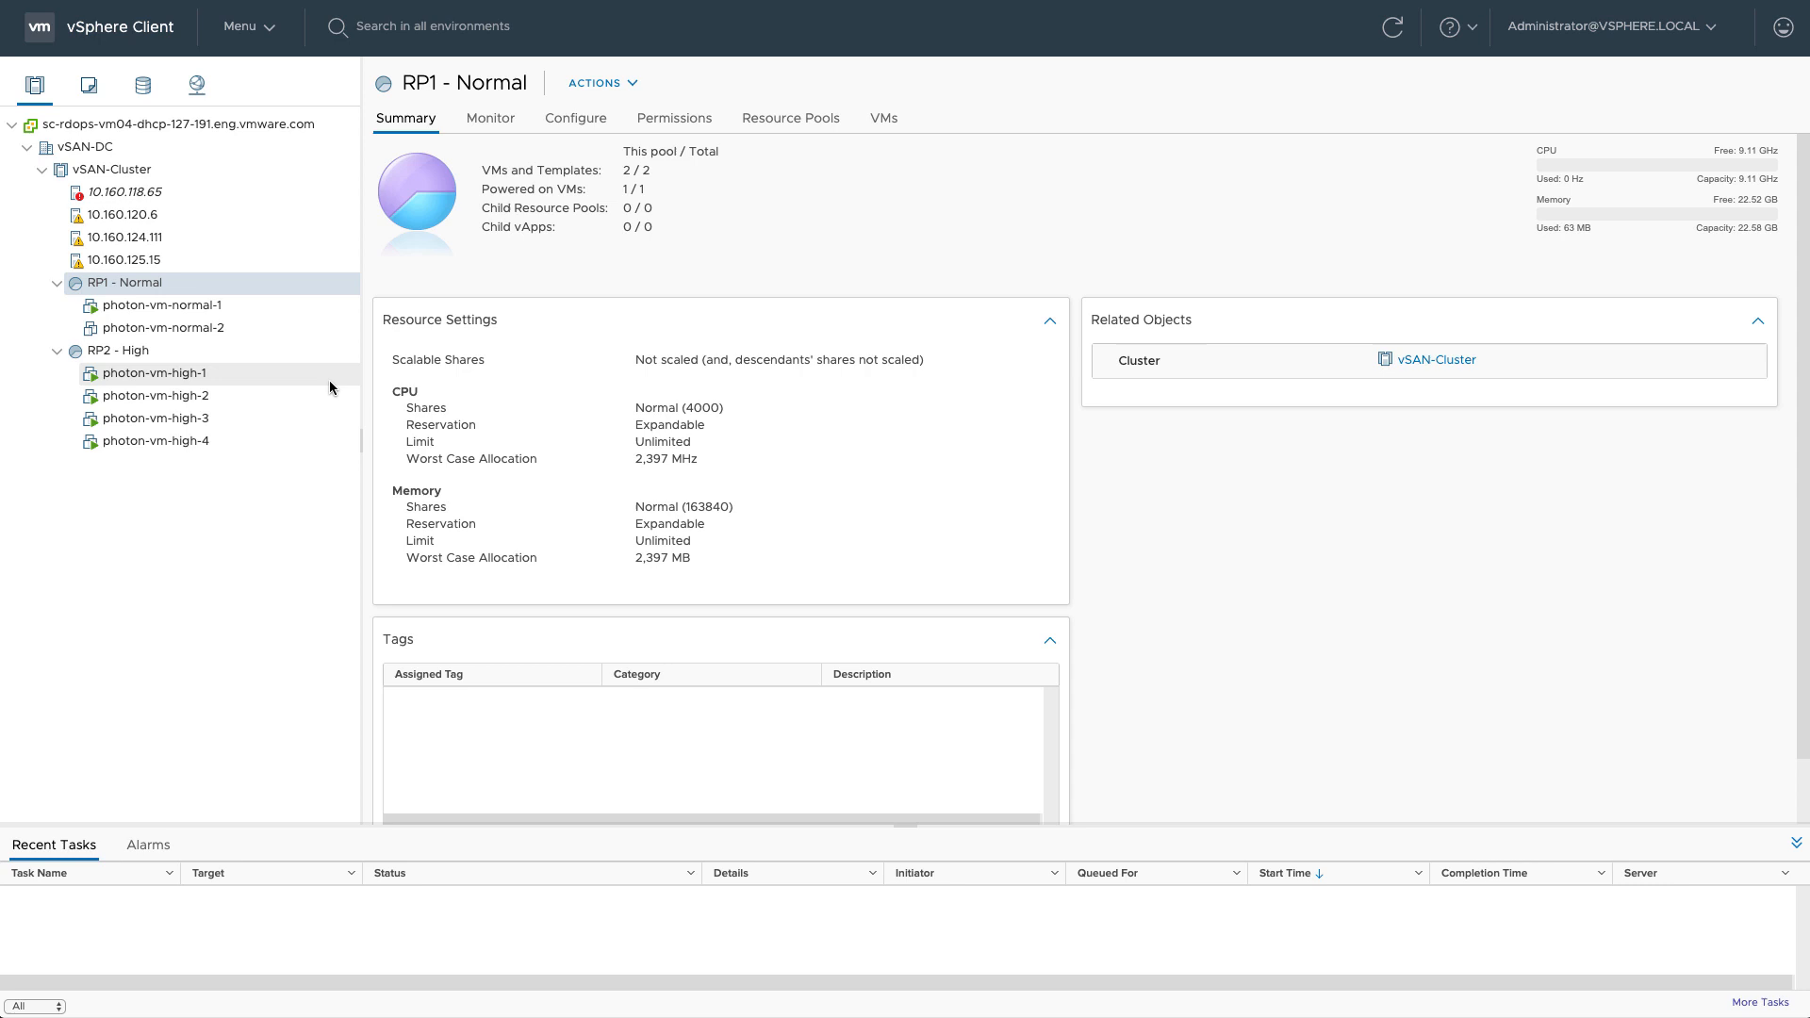
Select RP2 - High to review its High CPU and memory share settings
click(119, 350)
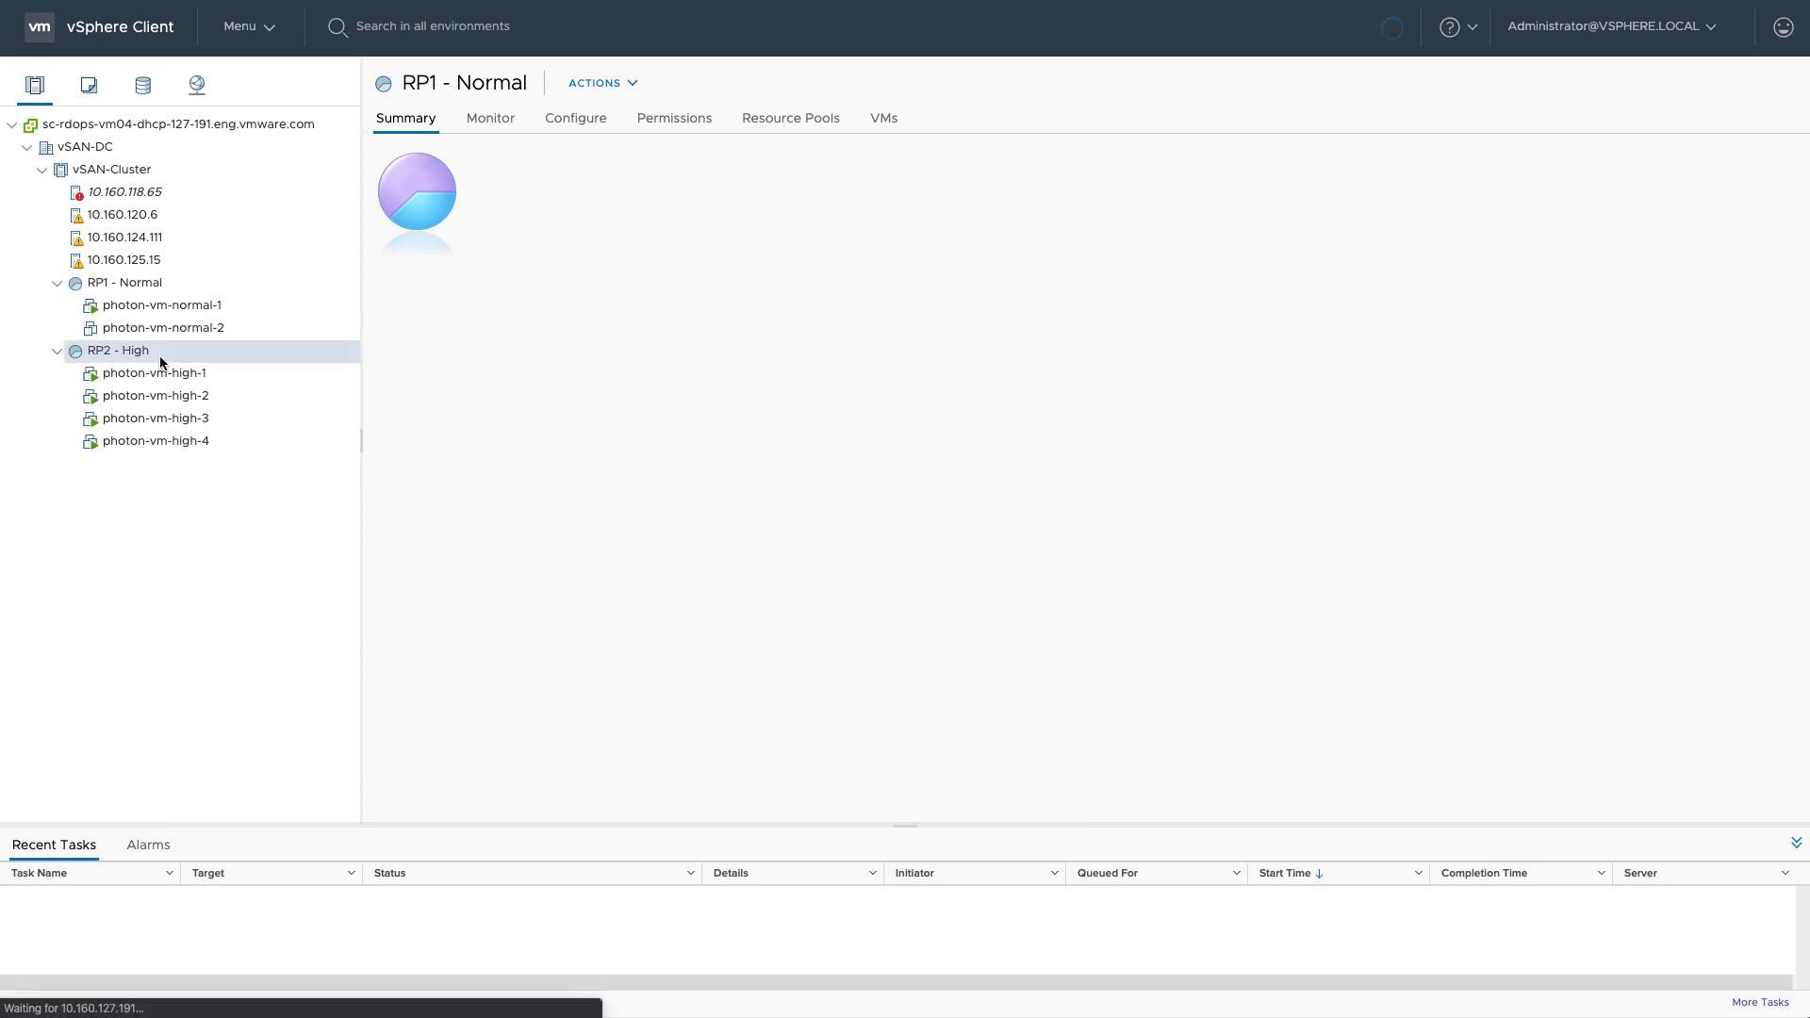
click(118, 349)
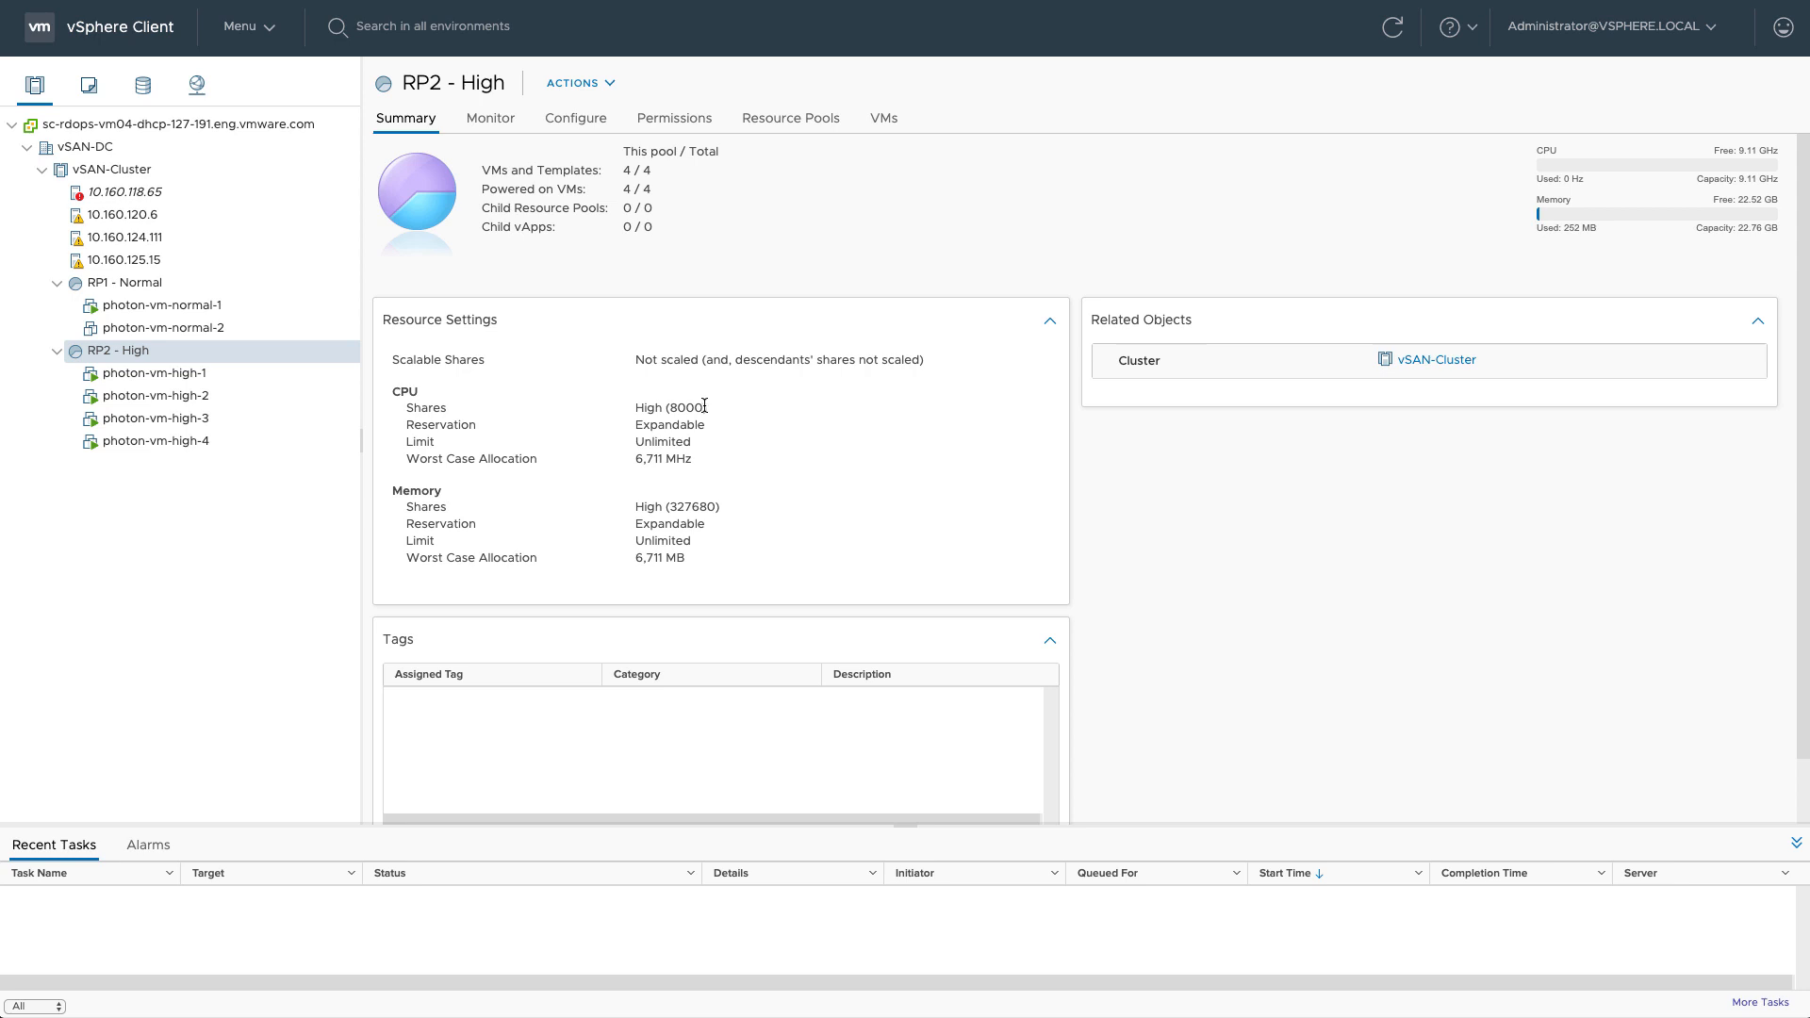
mouse_move(708, 410)
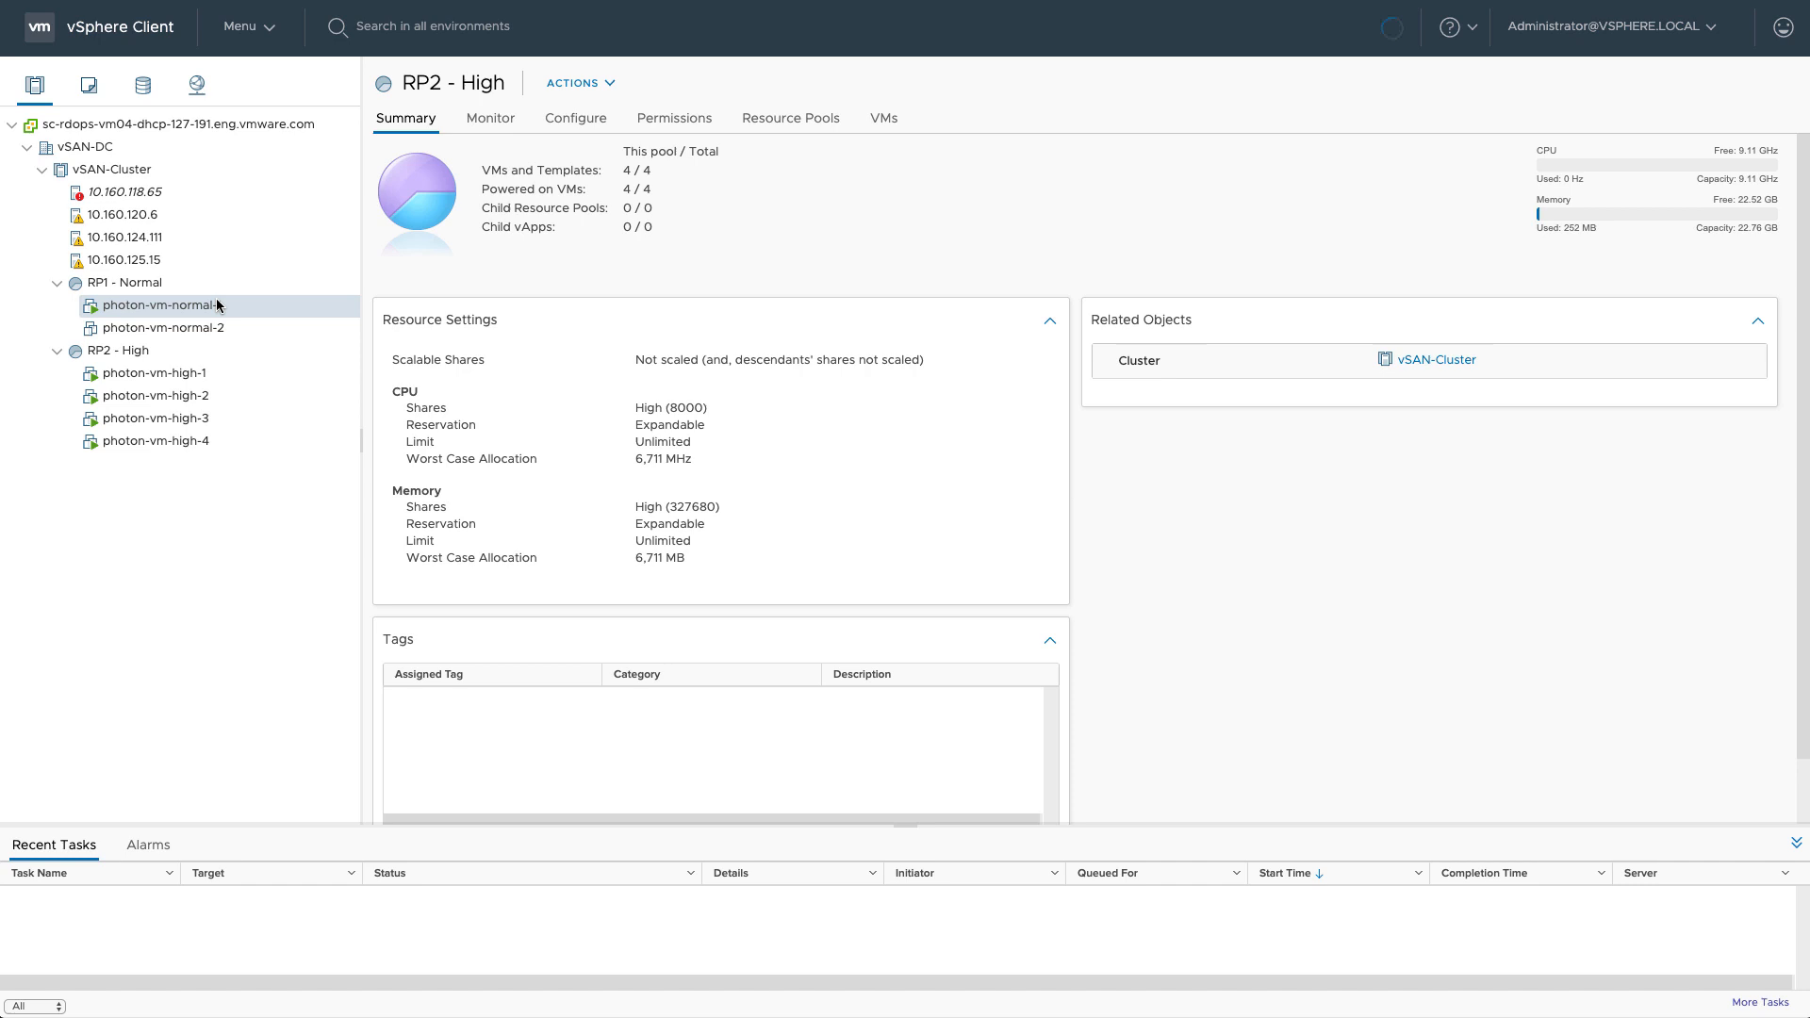
View photon-vm-normal-1's CPU performance chart, then edit vSAN-Cluster's vSphere DRS settings
click(155, 304)
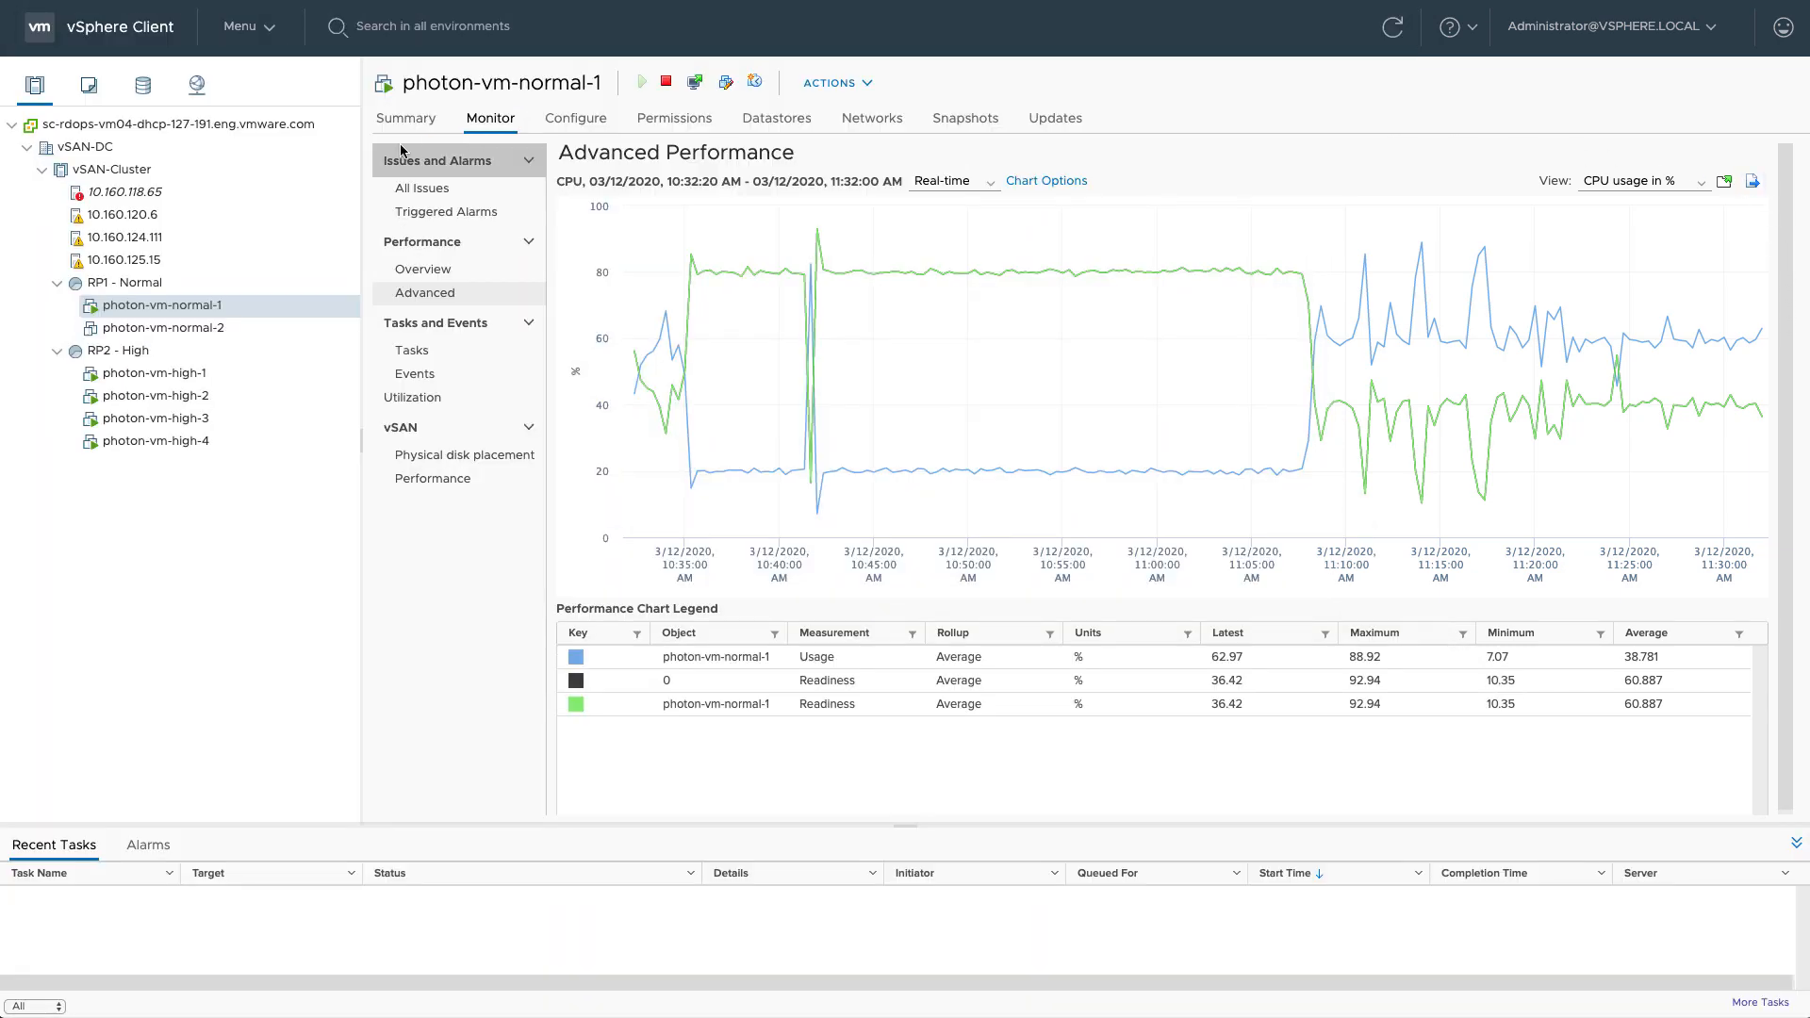
right_click(112, 170)
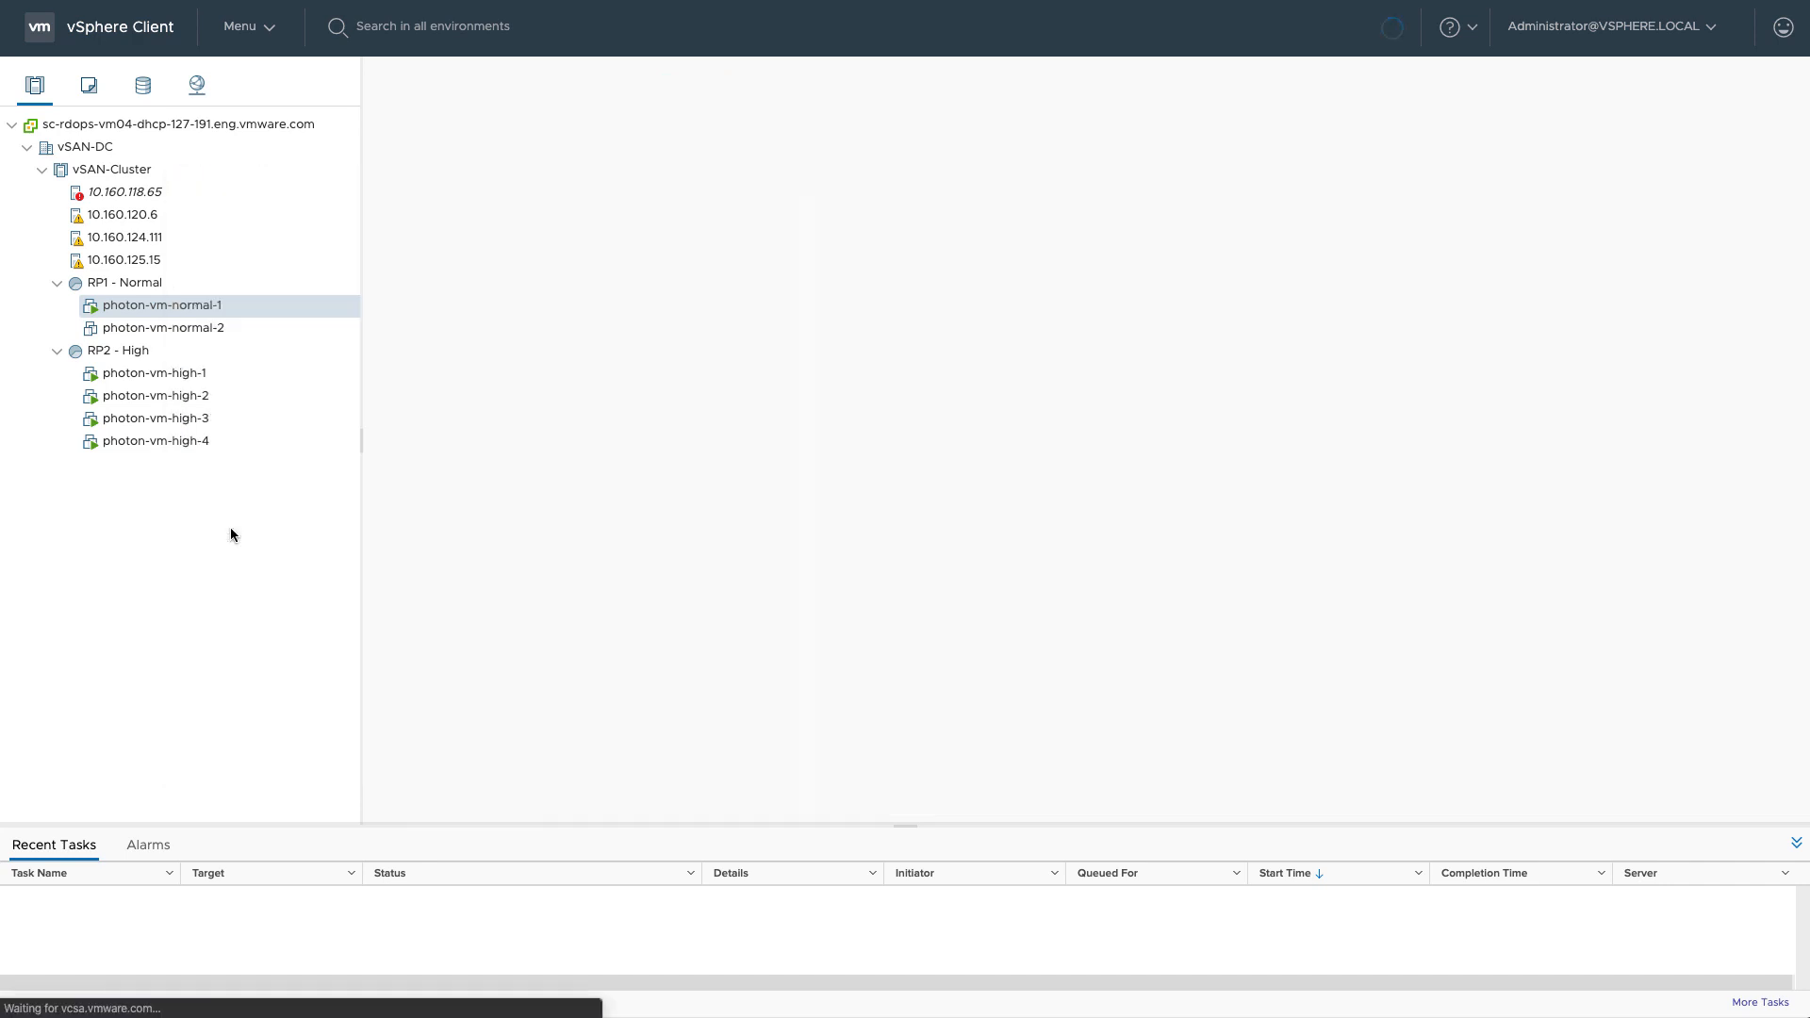
click(102, 169)
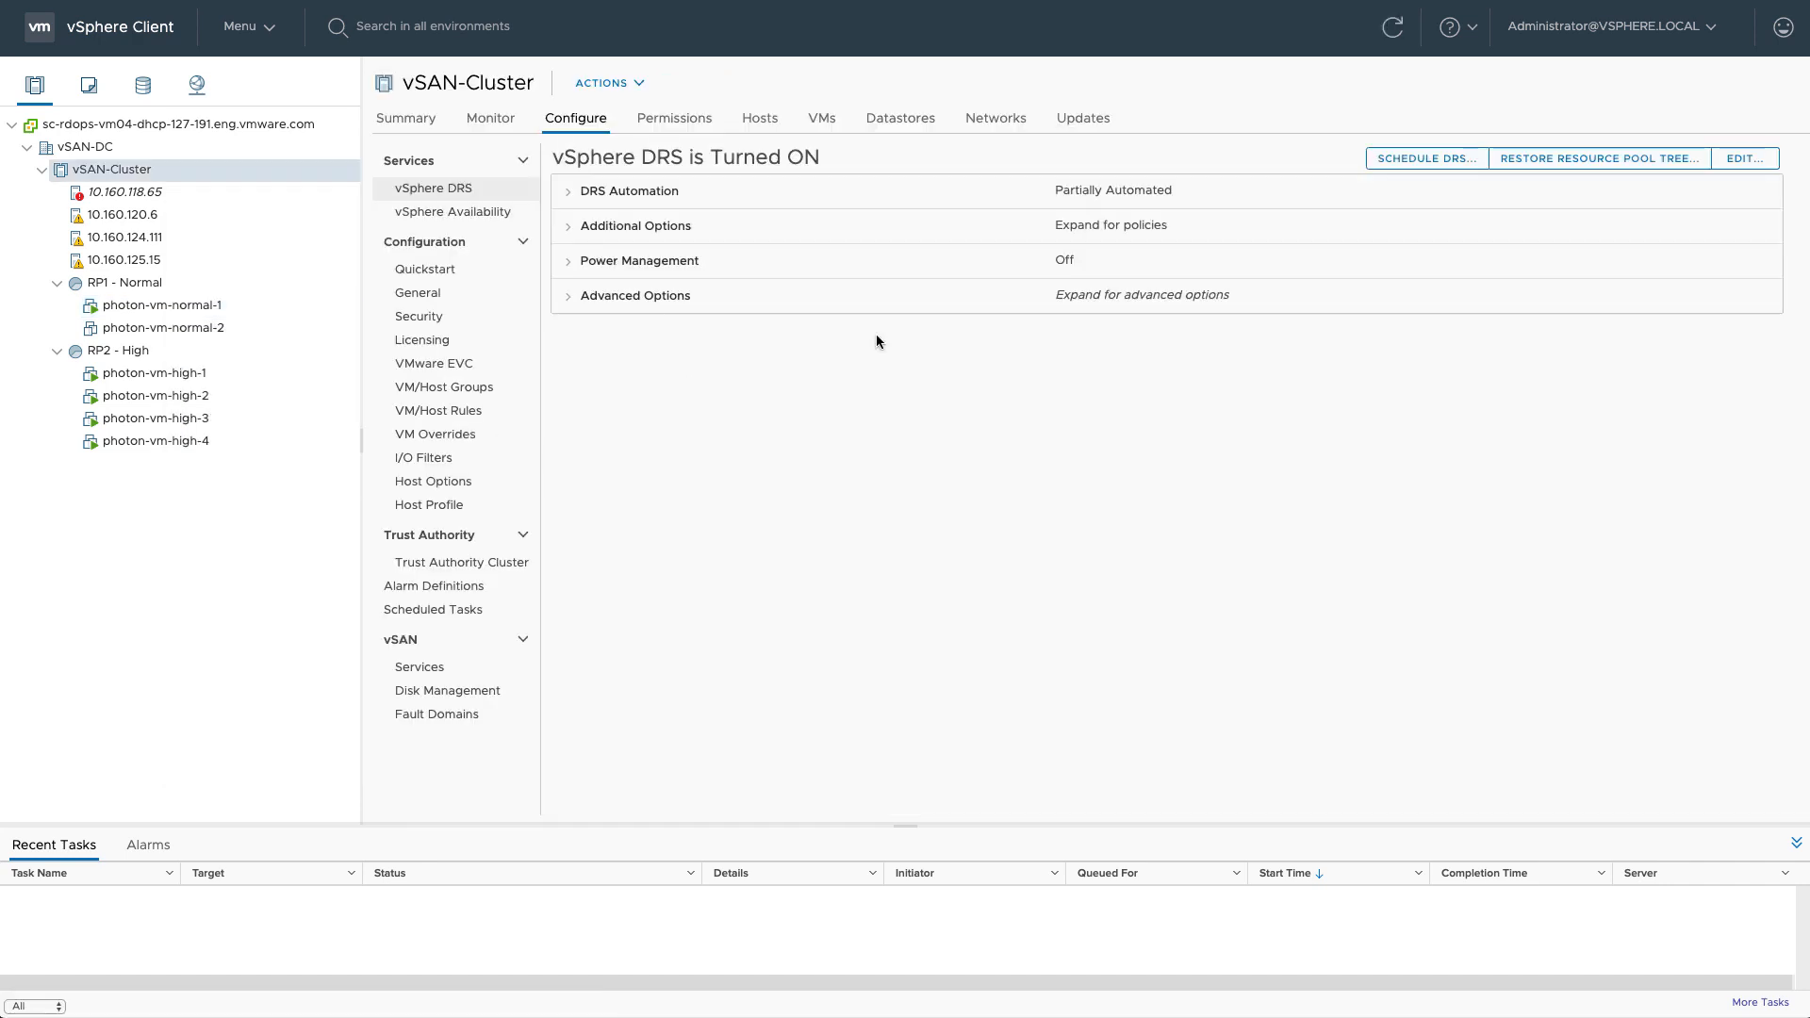
click(1745, 159)
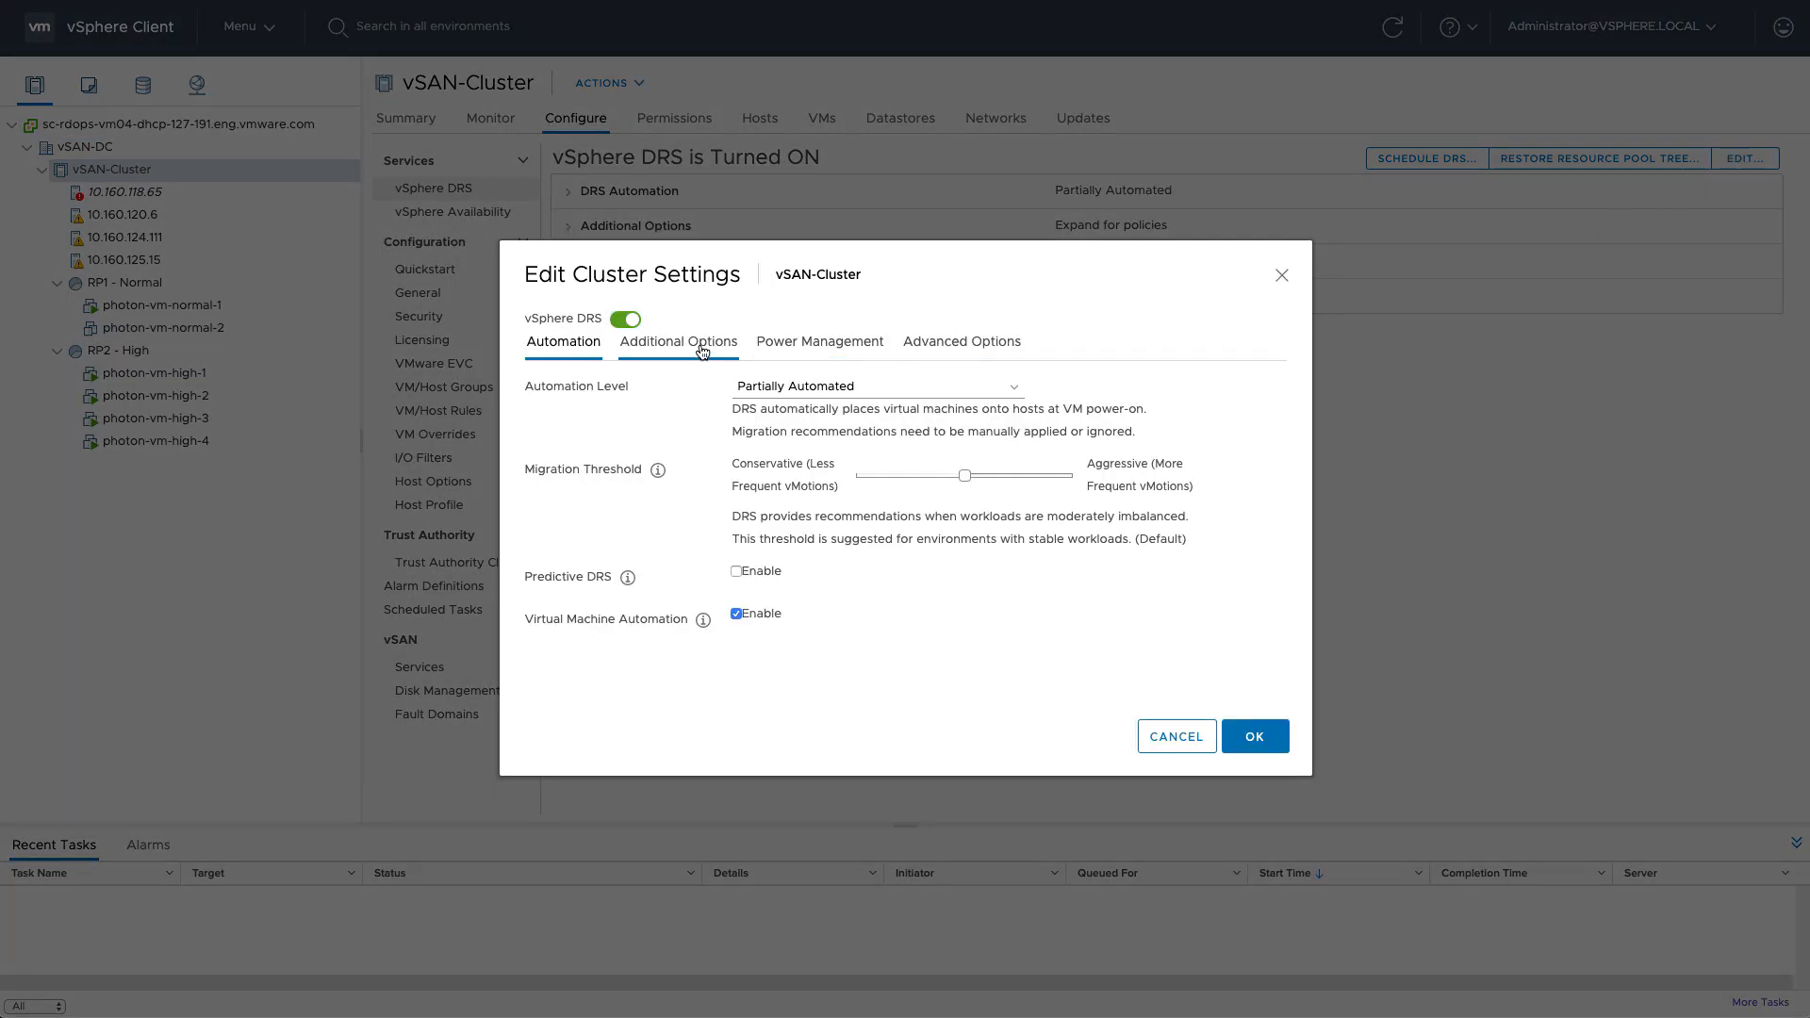
Tick Scalable Shares under Additional Options, confirm, and recheck photon-vm-normal-1's CPU chart
click(678, 340)
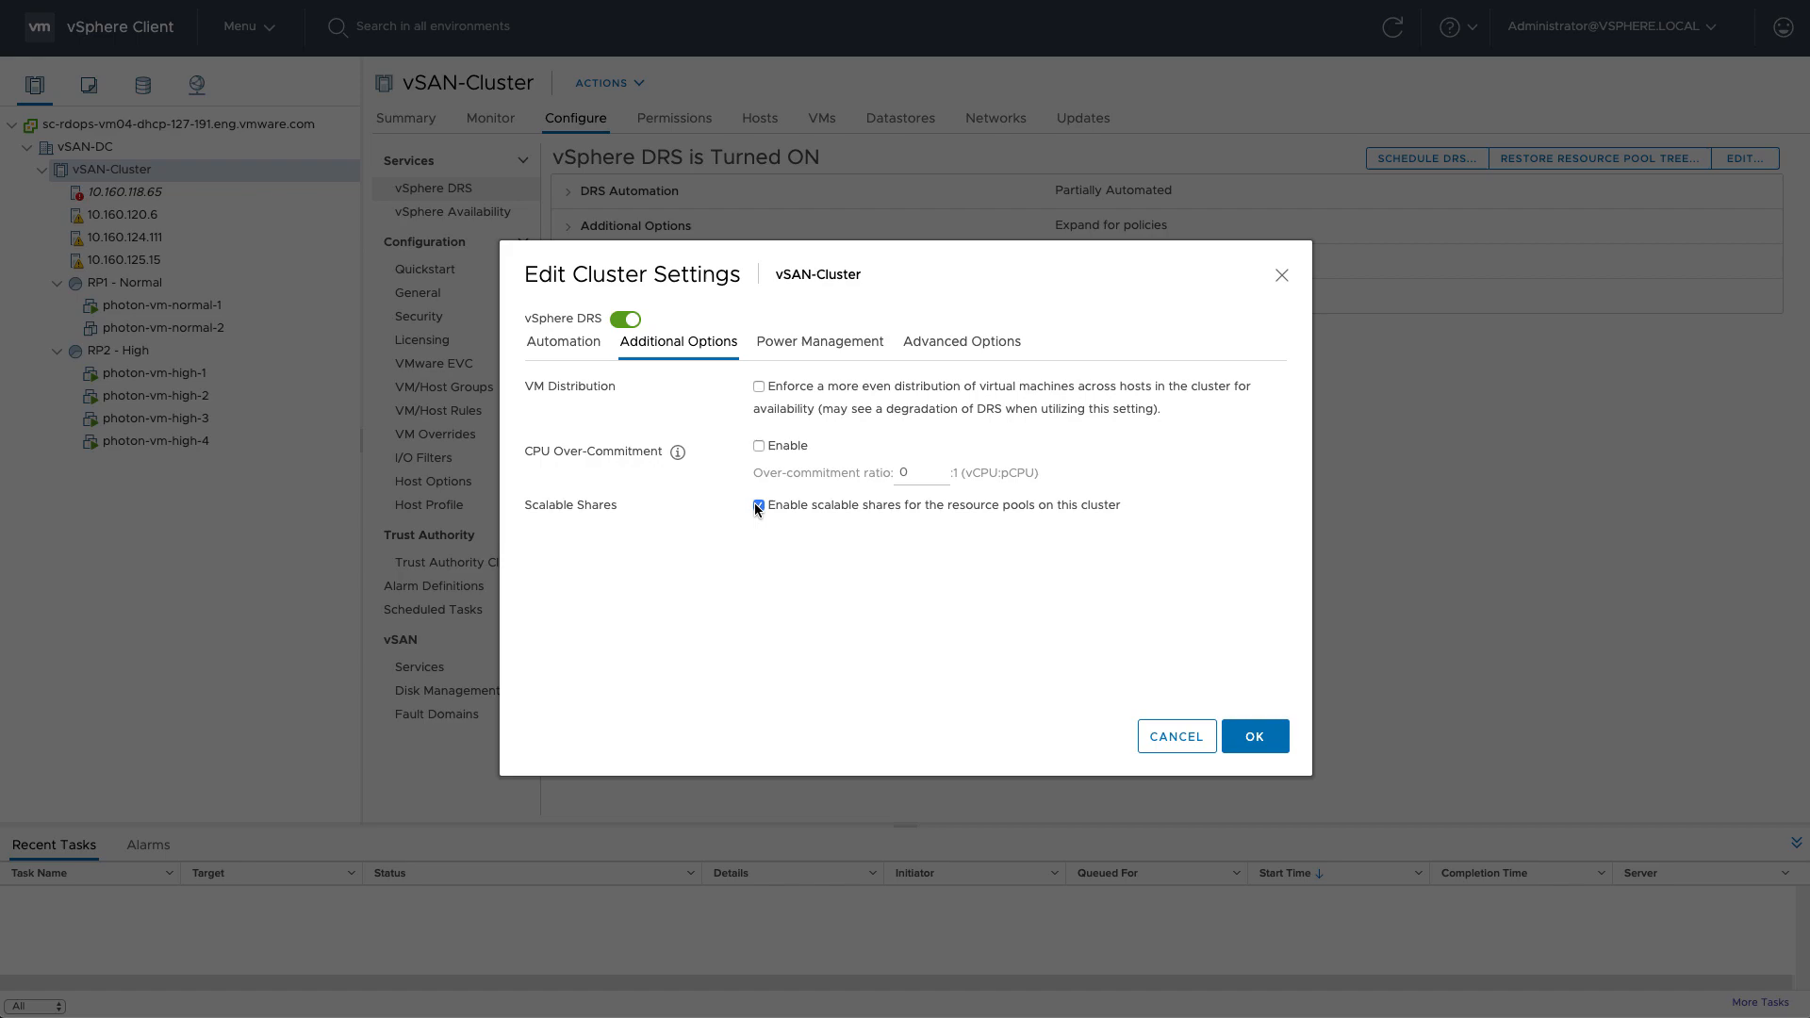
click(1254, 735)
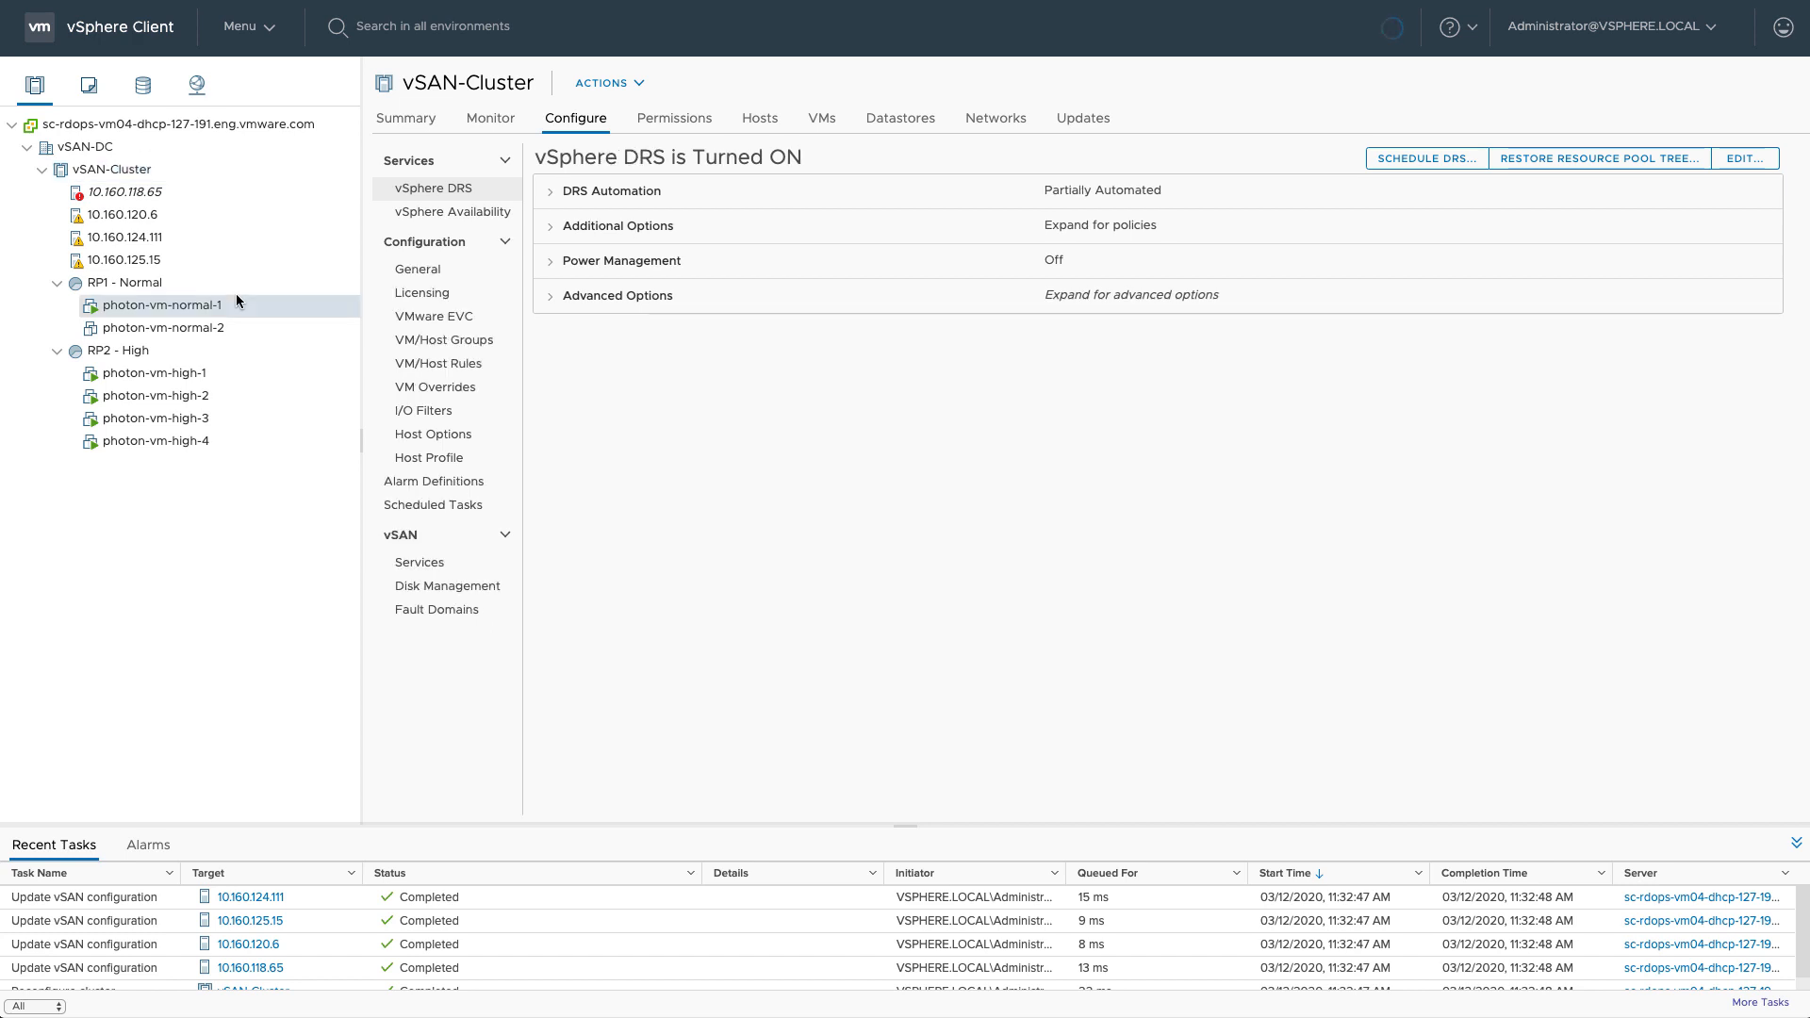
click(163, 304)
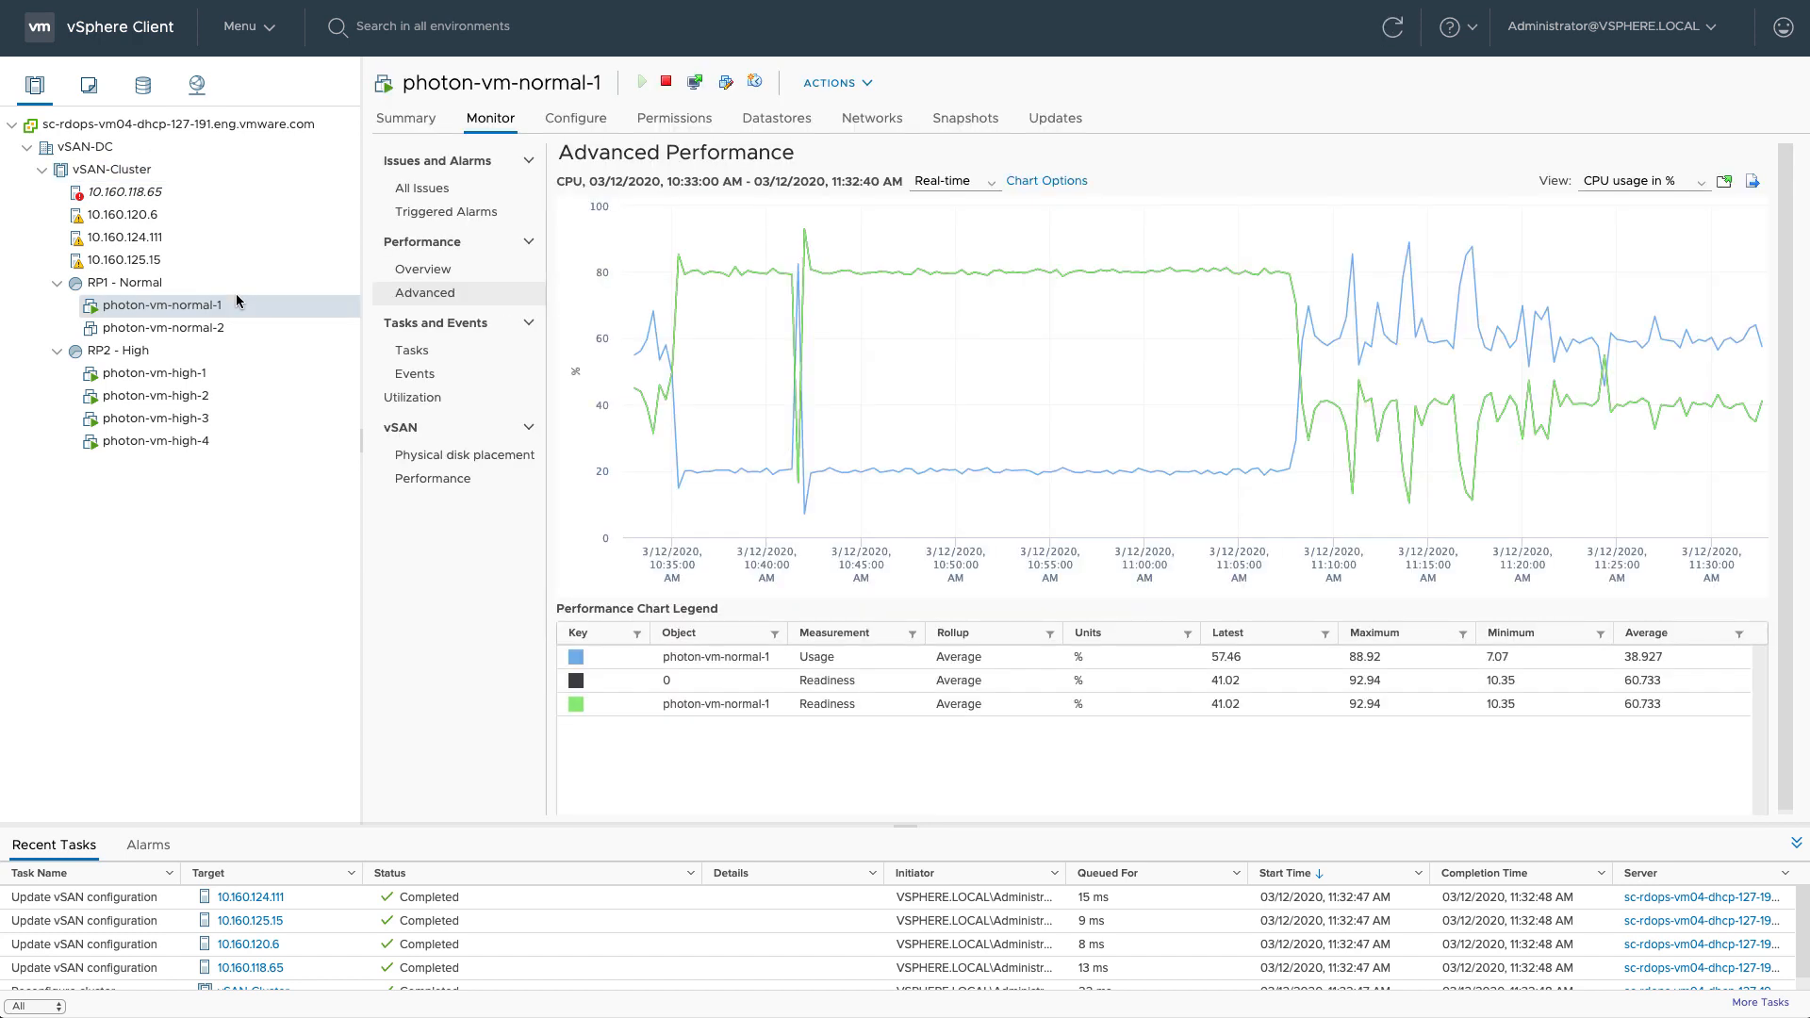